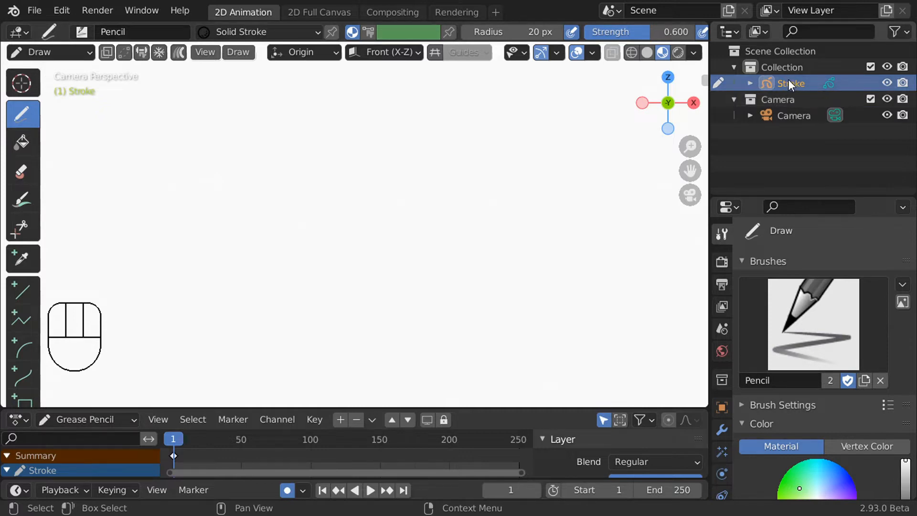
- Sketch an oval head outline, test strokes on another drawing plane, and return to the front camera view
drag(333, 123, 326, 349)
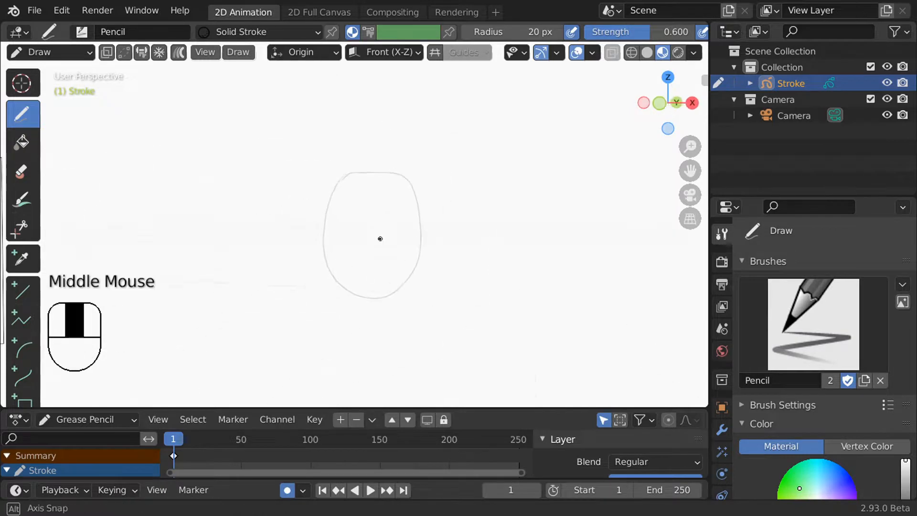
click(384, 51)
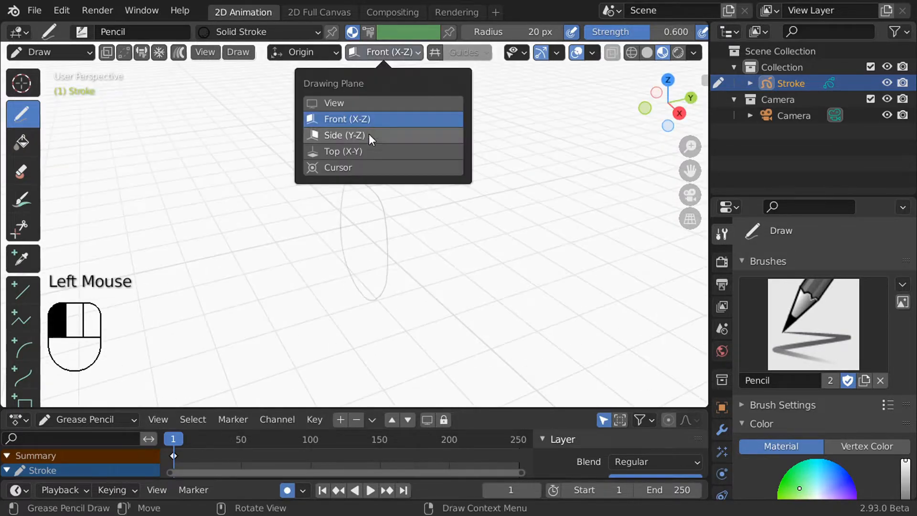
mouse_move(336, 139)
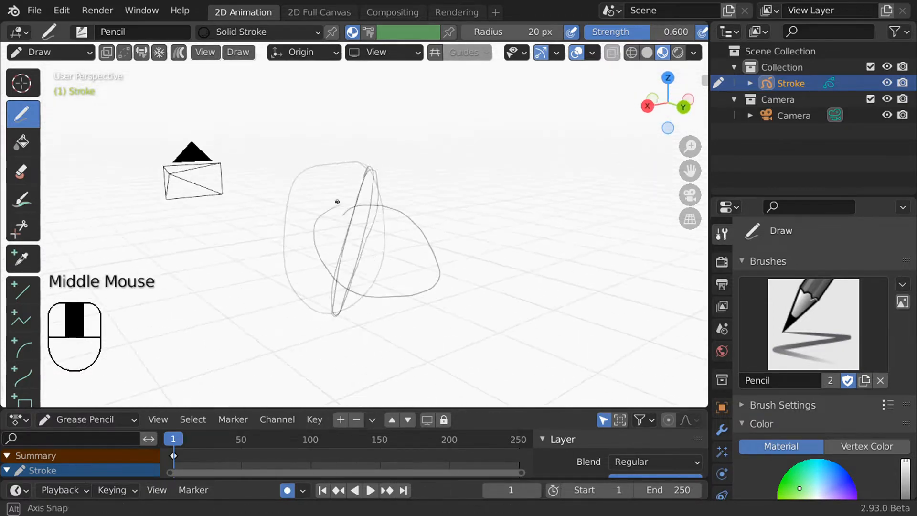
key(KP_0)
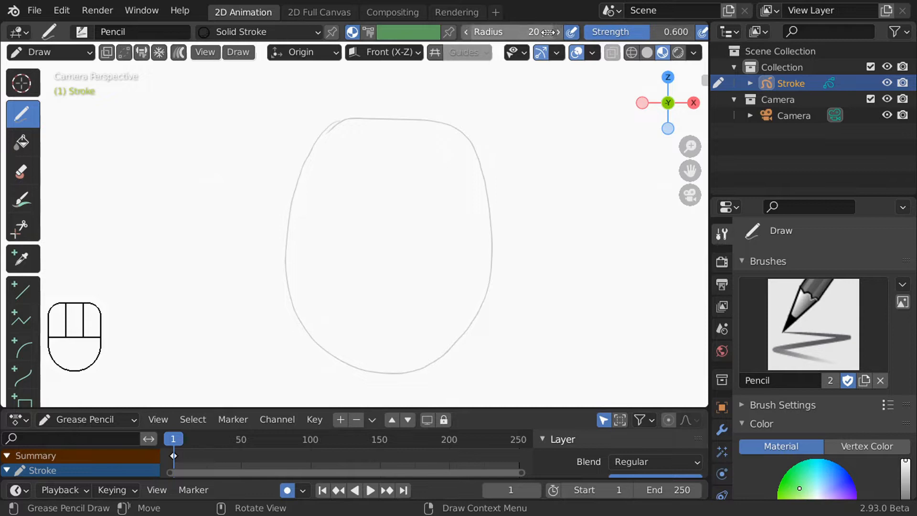
- Draw the right eye, nose, smile and spiky hair strands, undoing the rough eye strokes
key(ctrl+z)
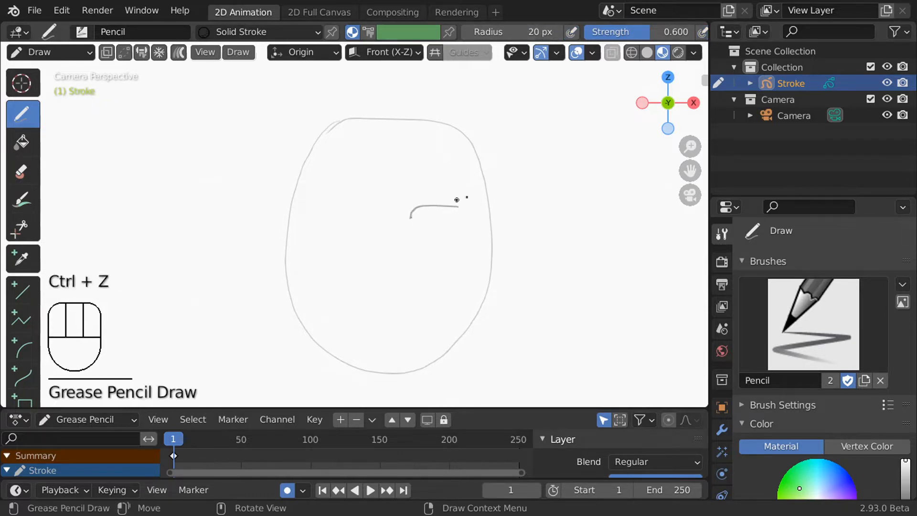
drag(410, 213, 457, 217)
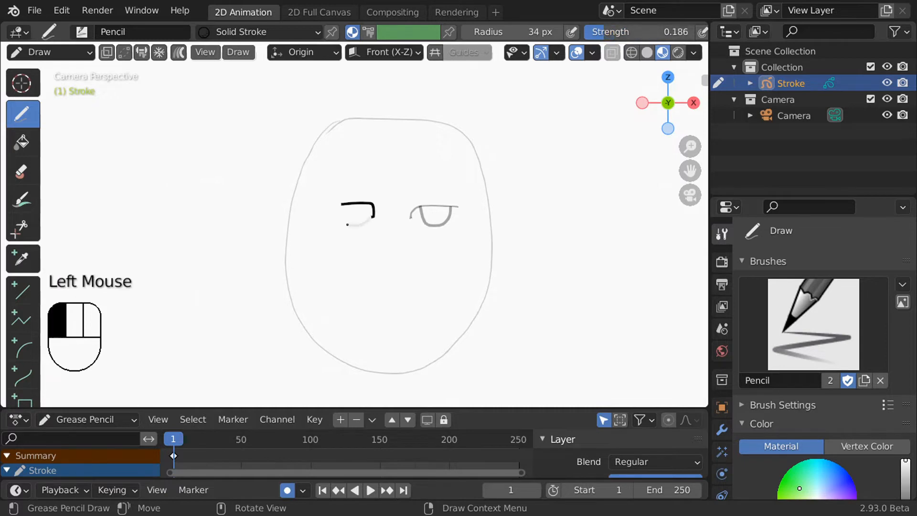
key(ctrl+z)
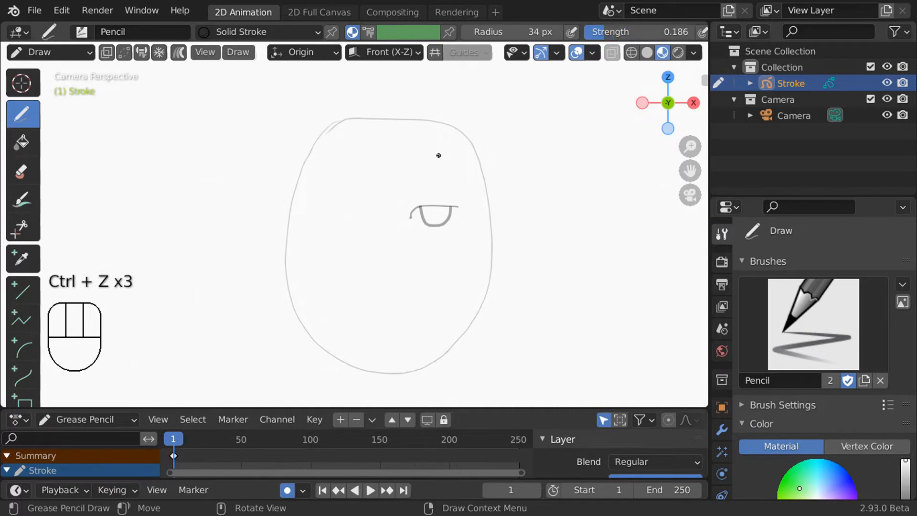
click(351, 205)
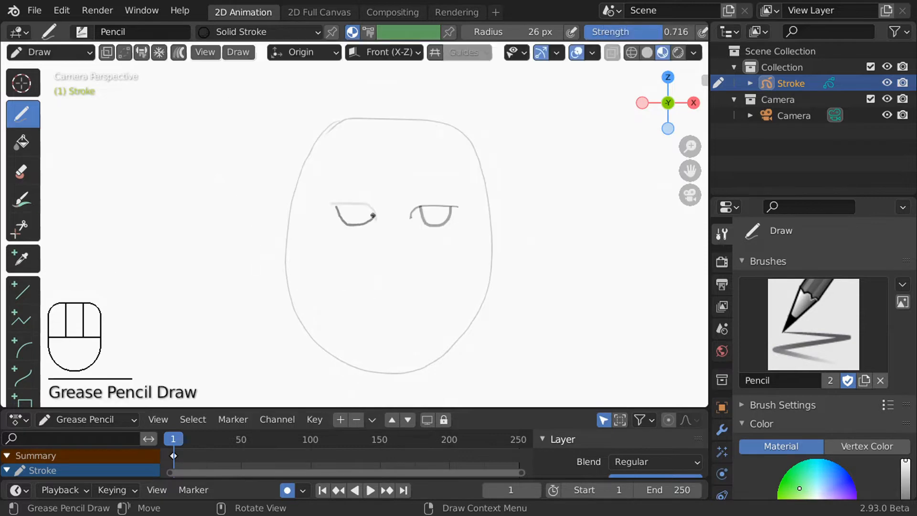
drag(333, 204, 462, 207)
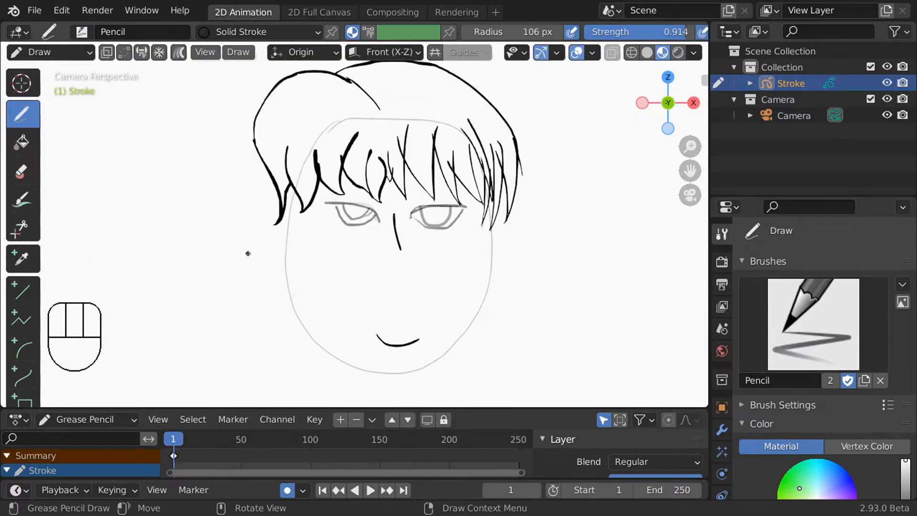
- Switch to the Squares Stroke material and trace a dotted red line along the left cheek
click(262, 31)
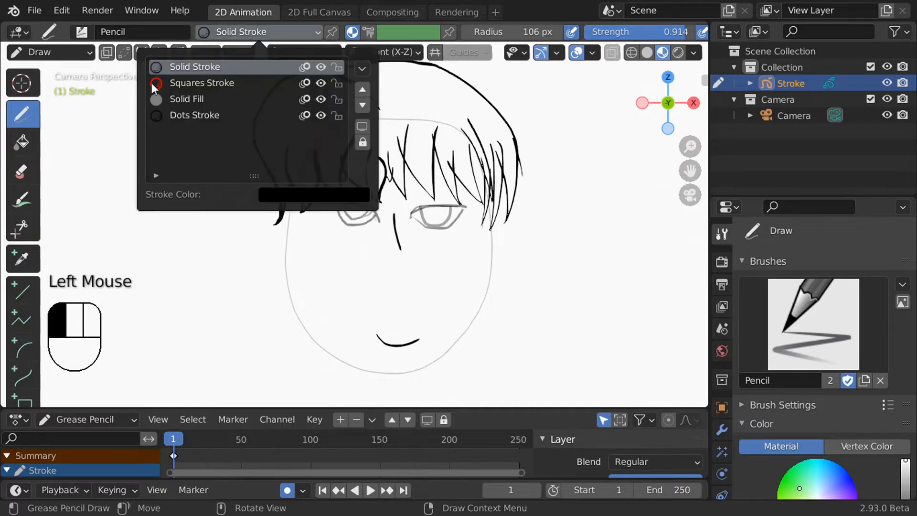
click(202, 82)
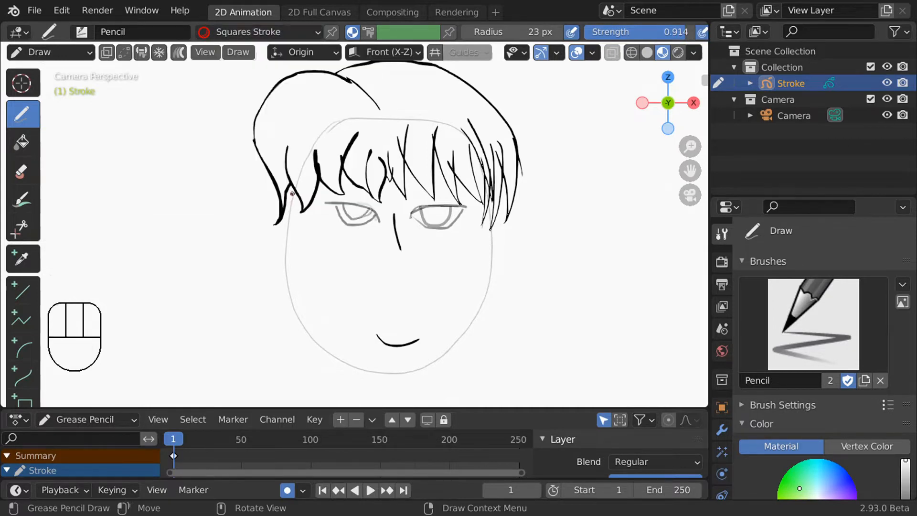
drag(286, 202, 348, 363)
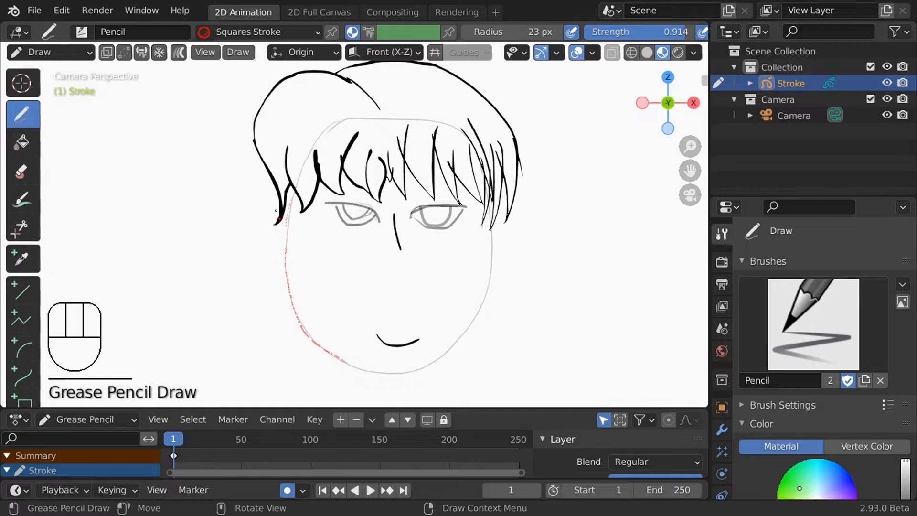
scroll(up, 3)
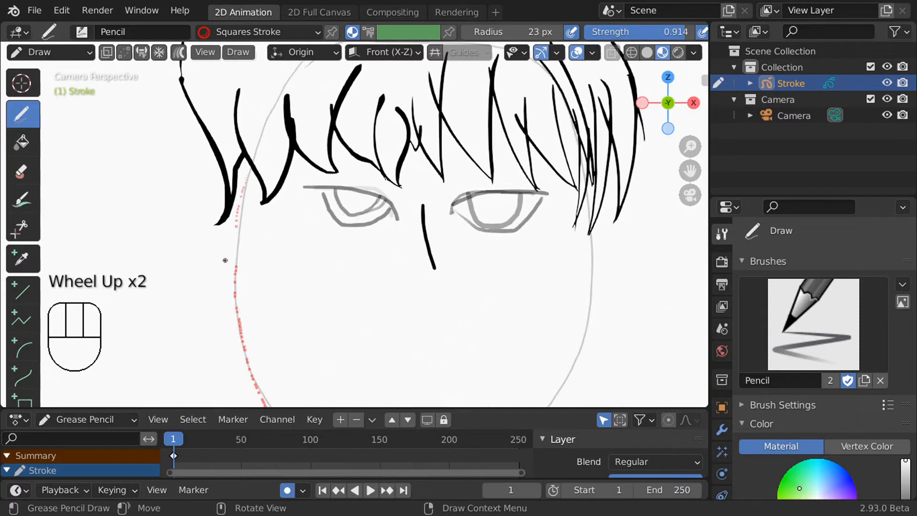
scroll(down, 3)
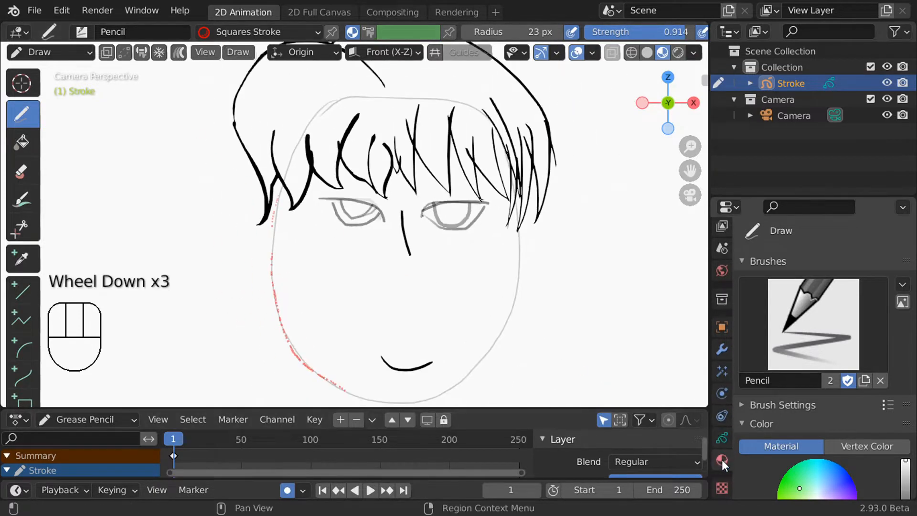
- In Material Properties, rearrange the slots and assign the unused Solid Stroke material to the empty slot
click(722, 460)
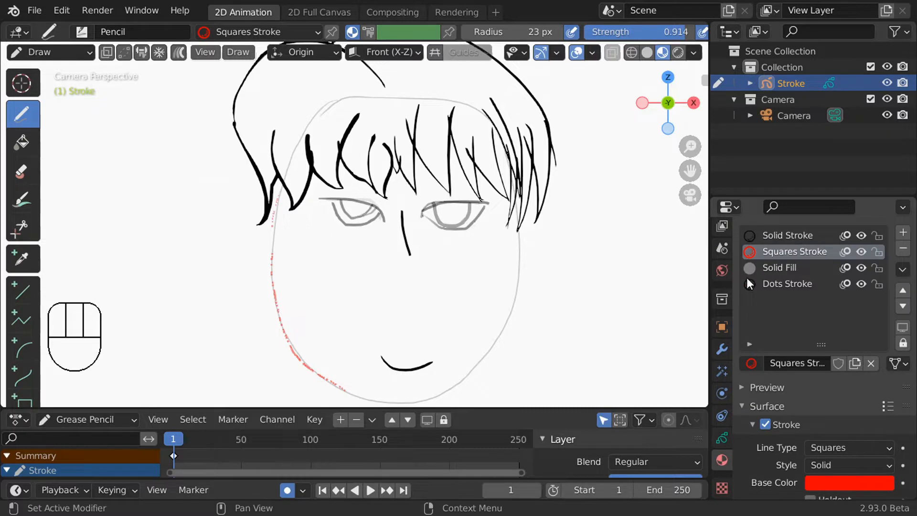
click(786, 235)
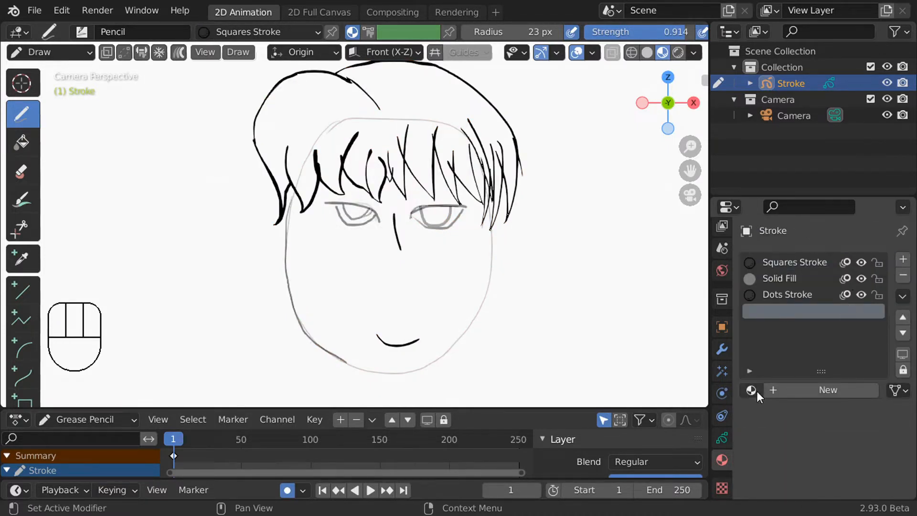
click(752, 390)
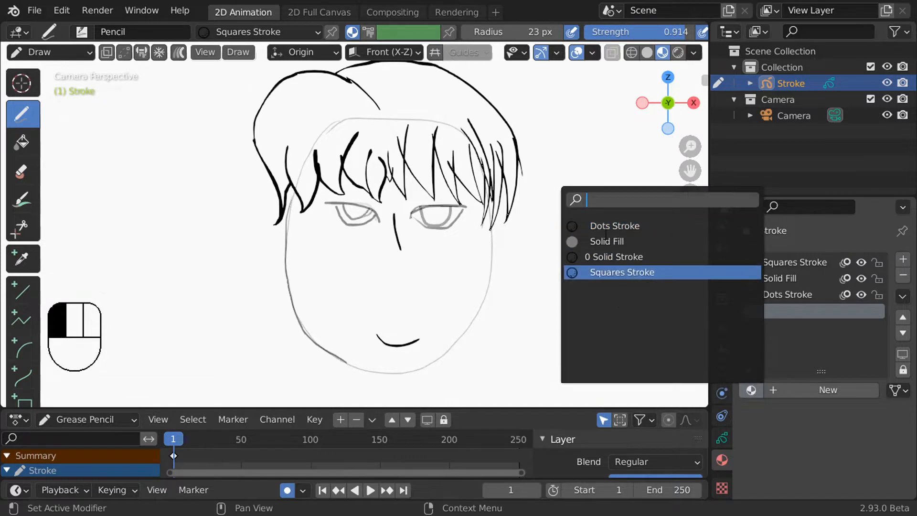
mouse_move(614, 256)
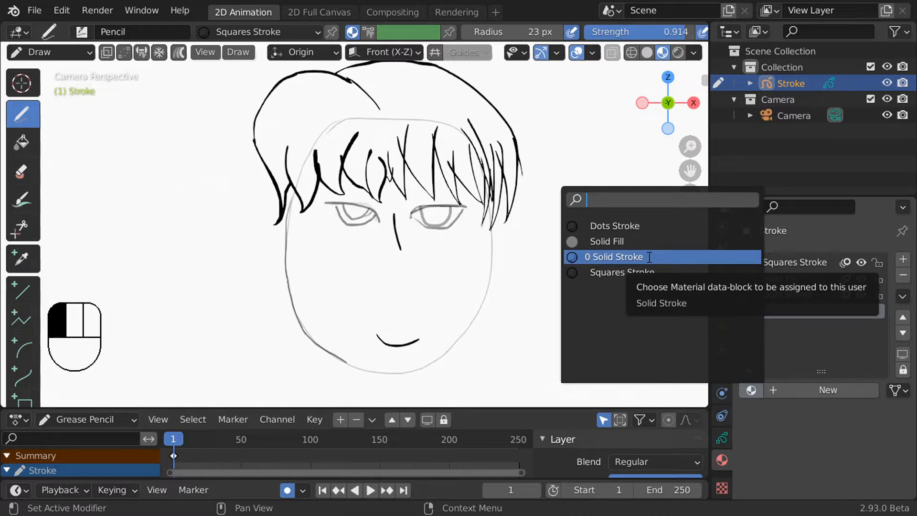
click(613, 256)
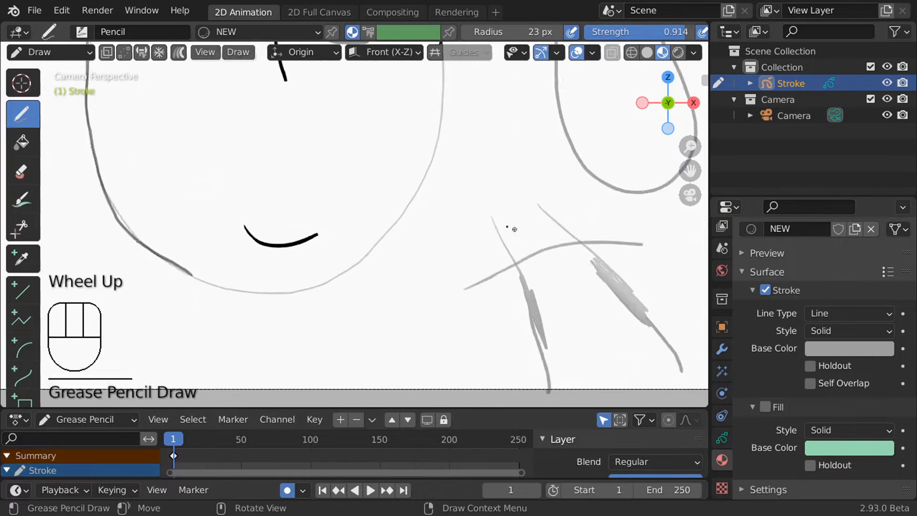
scroll(down, 3)
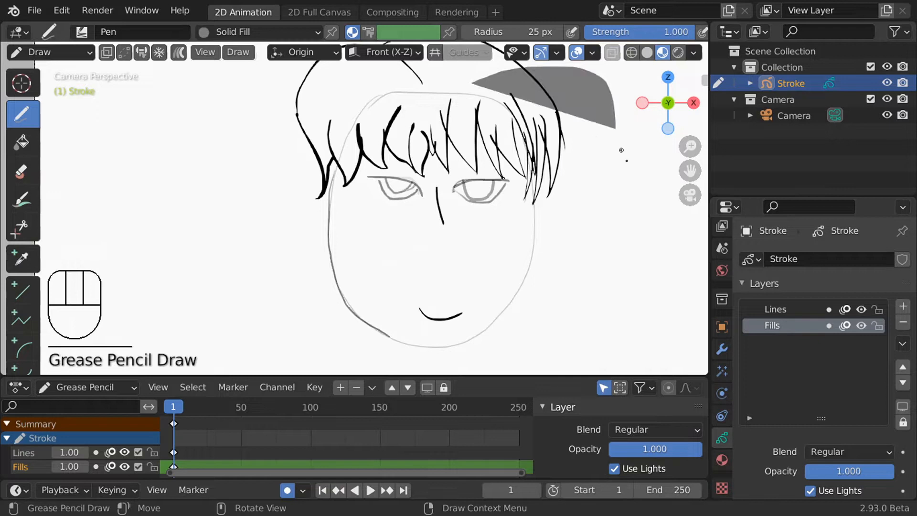
- Reorder the Fills layer below Lines in the Layers panel and lock it against editing
click(903, 366)
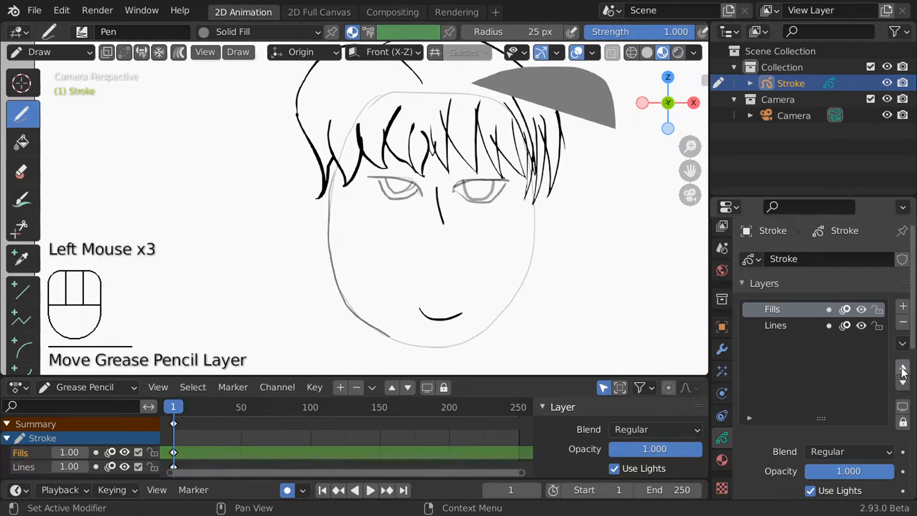
click(902, 367)
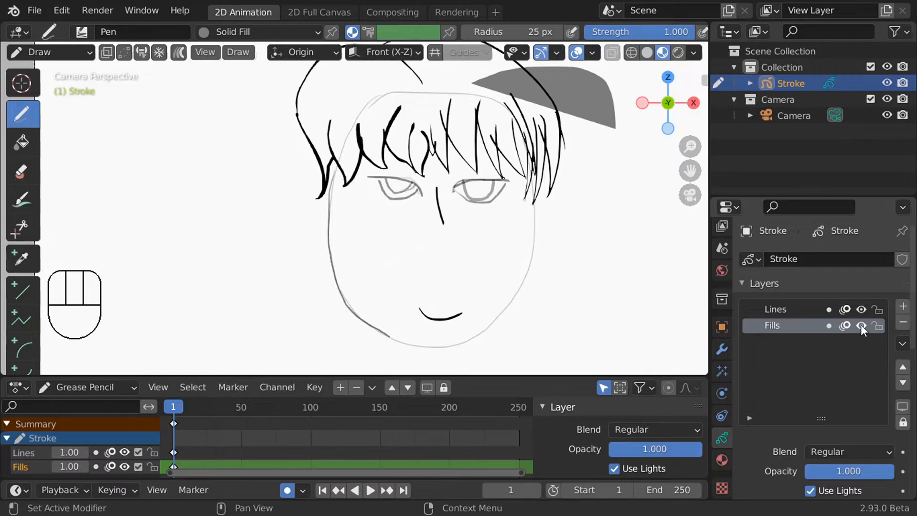
click(877, 325)
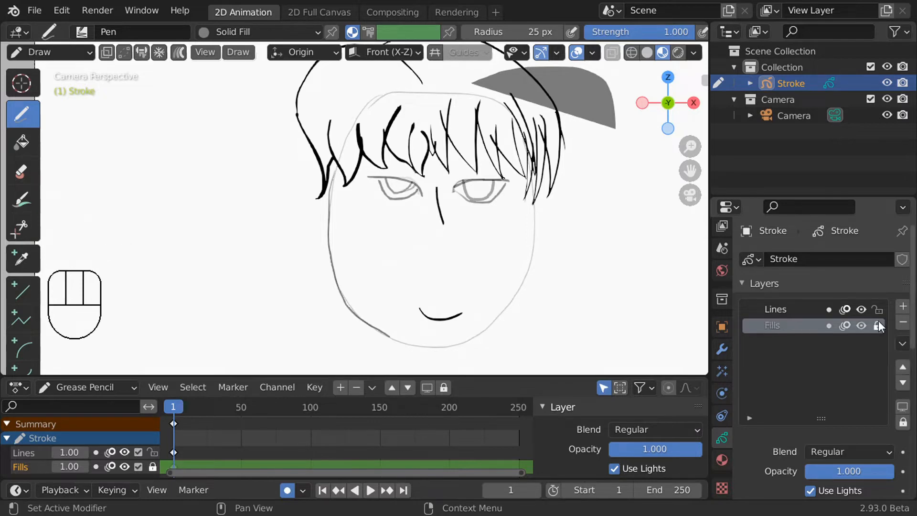
mouse_move(879, 326)
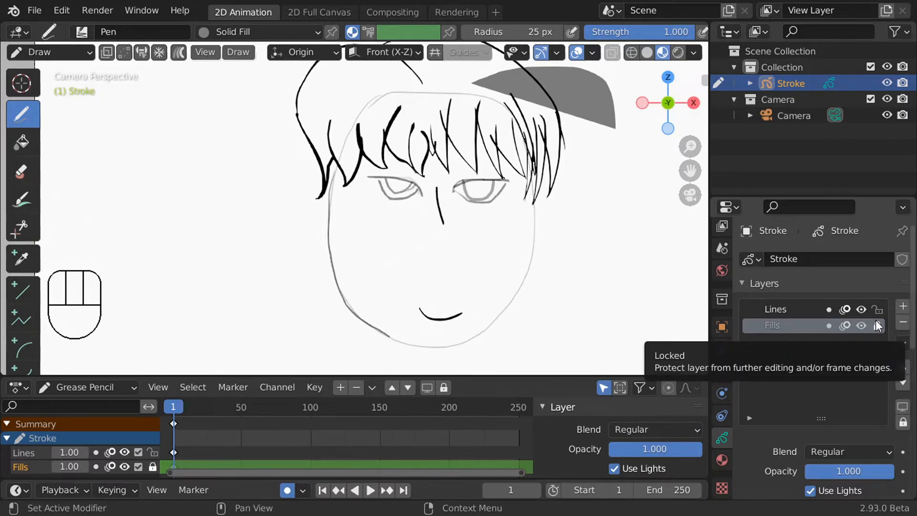
scroll(down, 3)
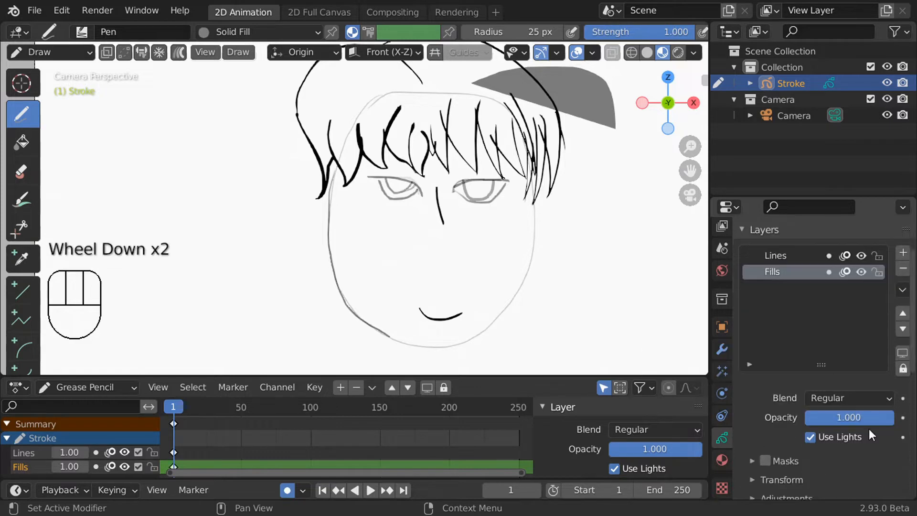
scroll(up, 3)
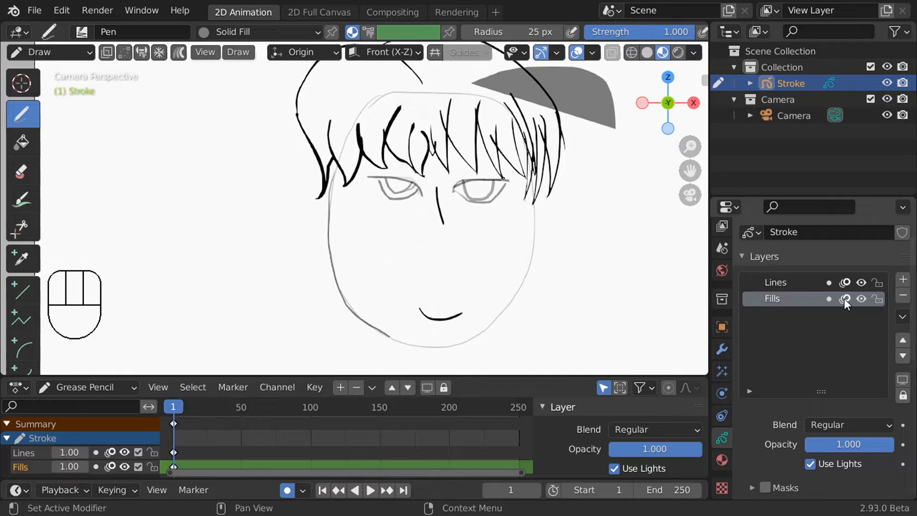
scroll(down, 3)
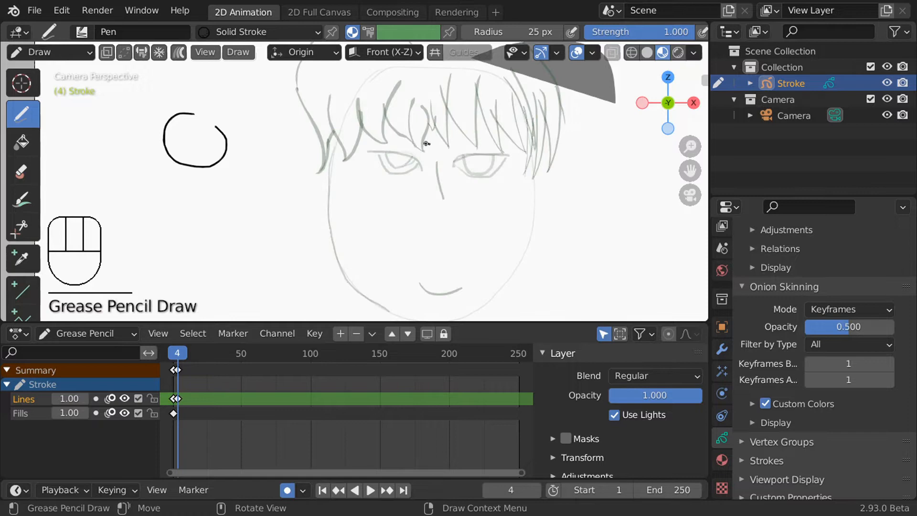
- Step to a later frame for a new circle keyframe and adjust the onion skin ghost opacity
key(Right)
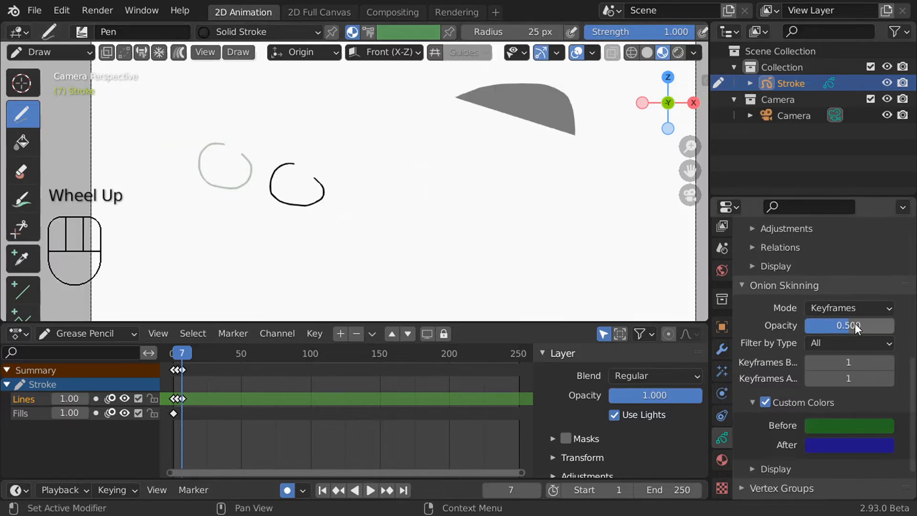
click(849, 425)
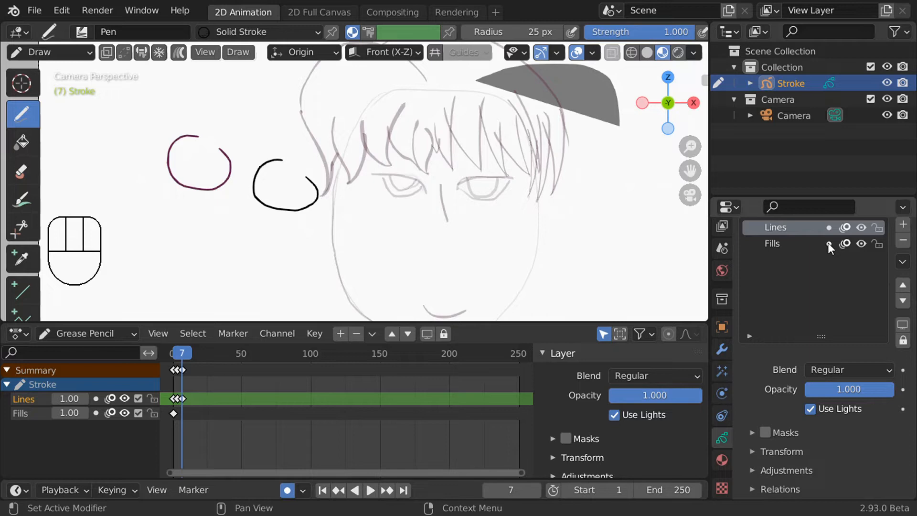
mouse_move(845, 243)
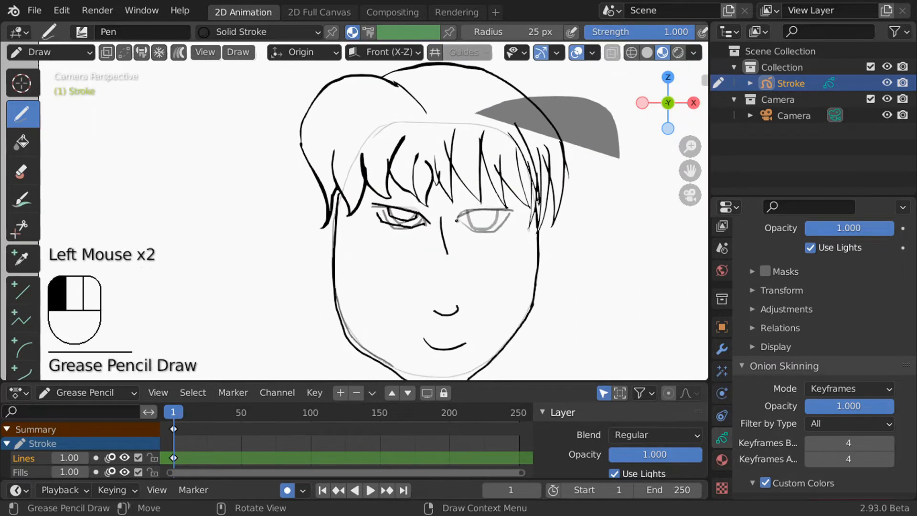
- With the Fill tool, fill the enclosed hair flap and the face shape with solid grey
click(23, 143)
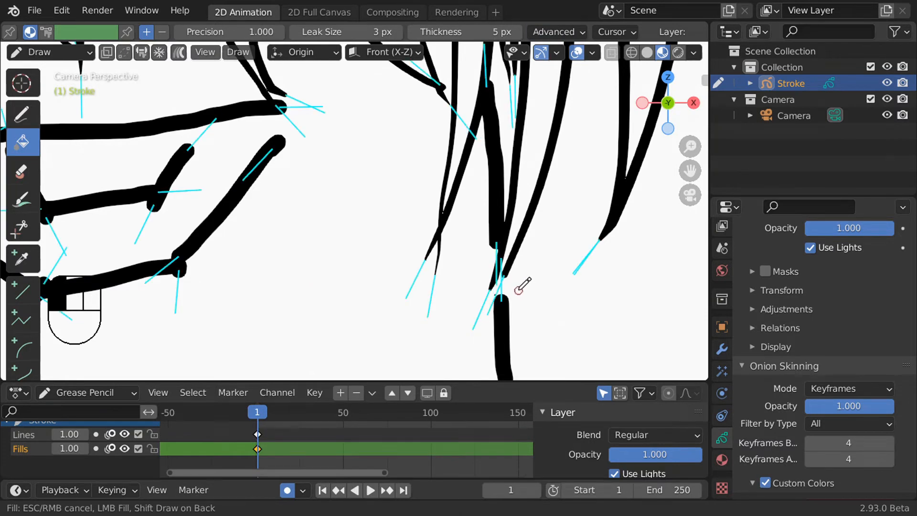
click(305, 275)
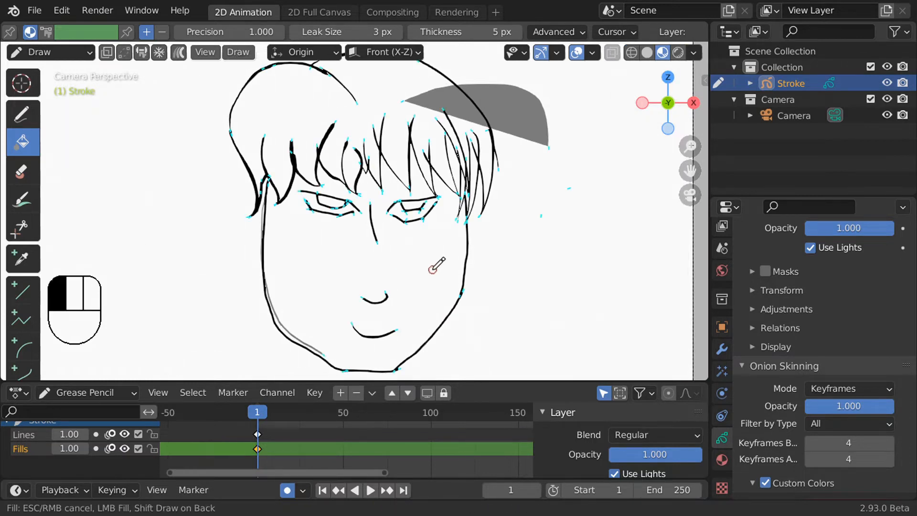
click(431, 269)
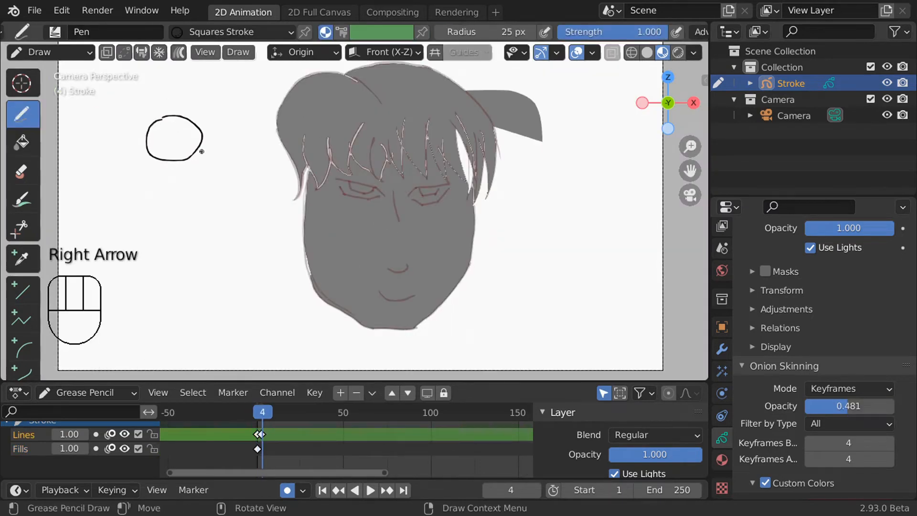
- Advance a frame for the next ball drawing and select the ball keyframes in the timeline
key(Right)
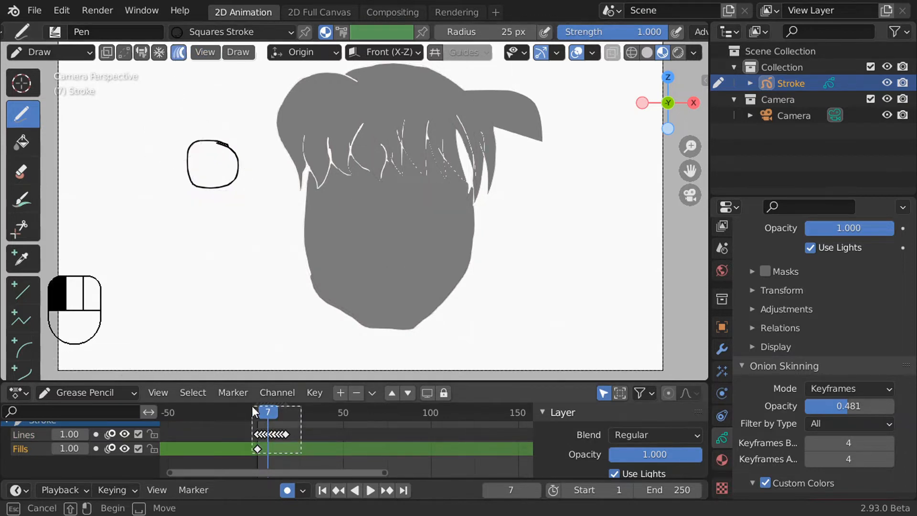
click(23, 143)
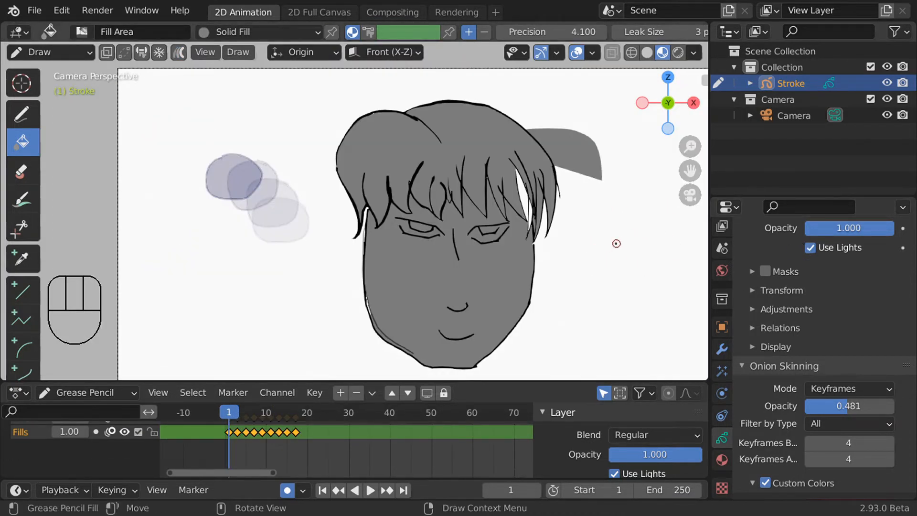
scroll(up, 3)
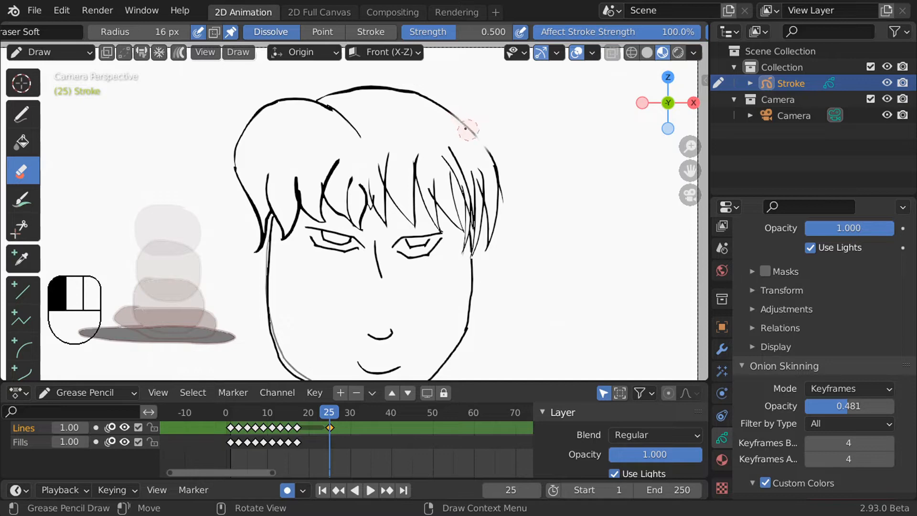
- Zoom the view while placing the squashed ball keyframe at frame 25
scroll(up, 3)
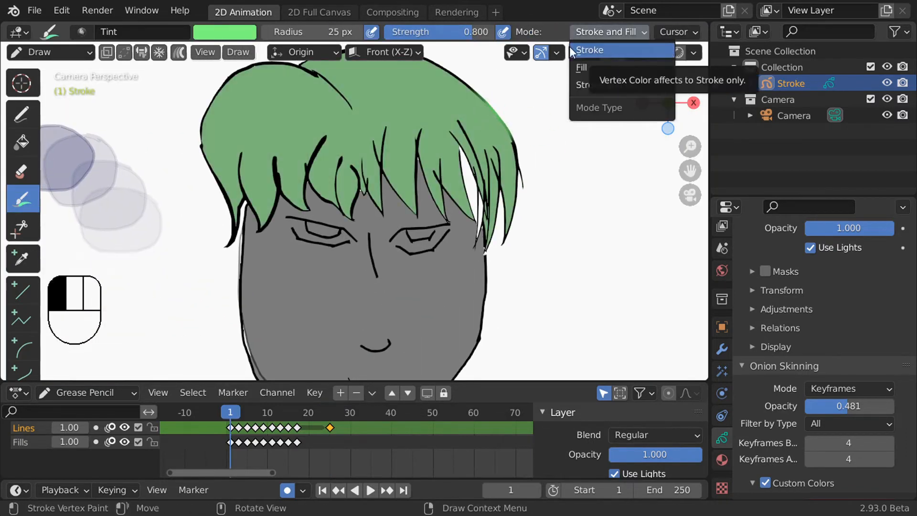
- Set the Tint brush Mode to Fill so vertex painting recolours only the fills
click(582, 67)
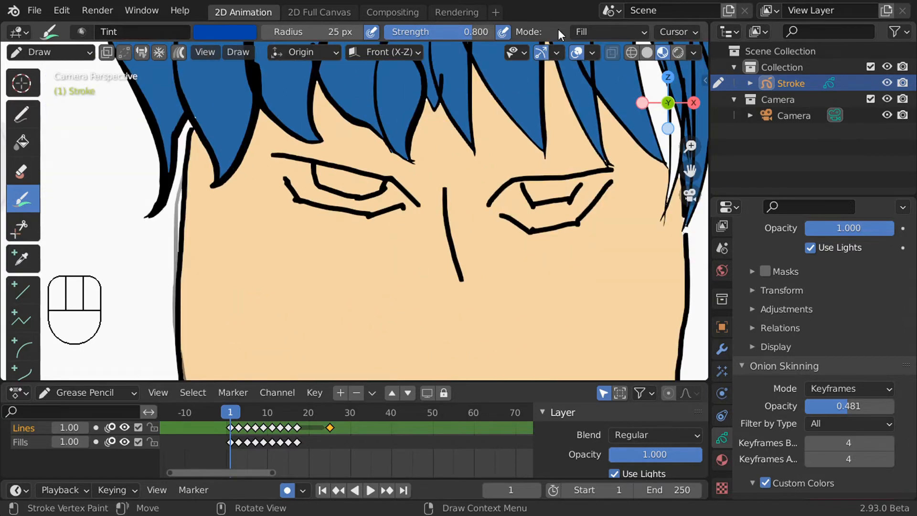
scroll(down, 3)
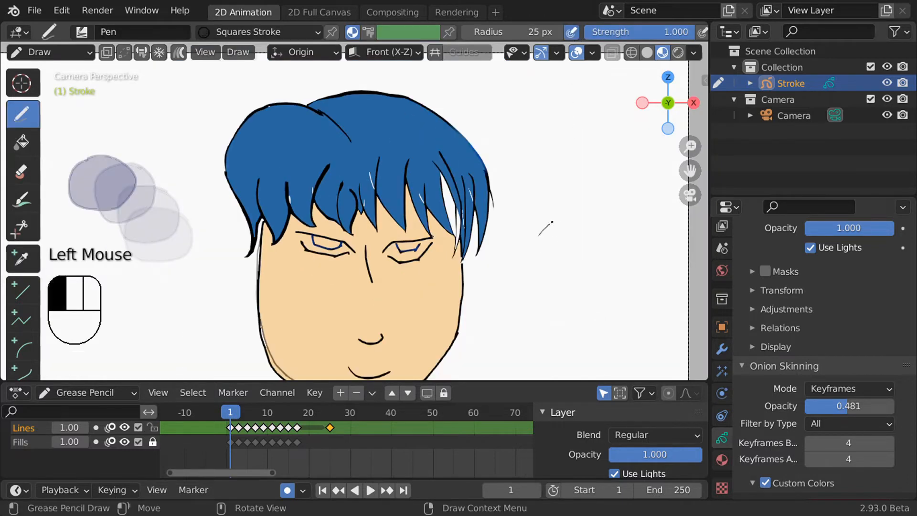
- Draw a separate eye outline beside the face with two curved strokes
drag(543, 236, 623, 209)
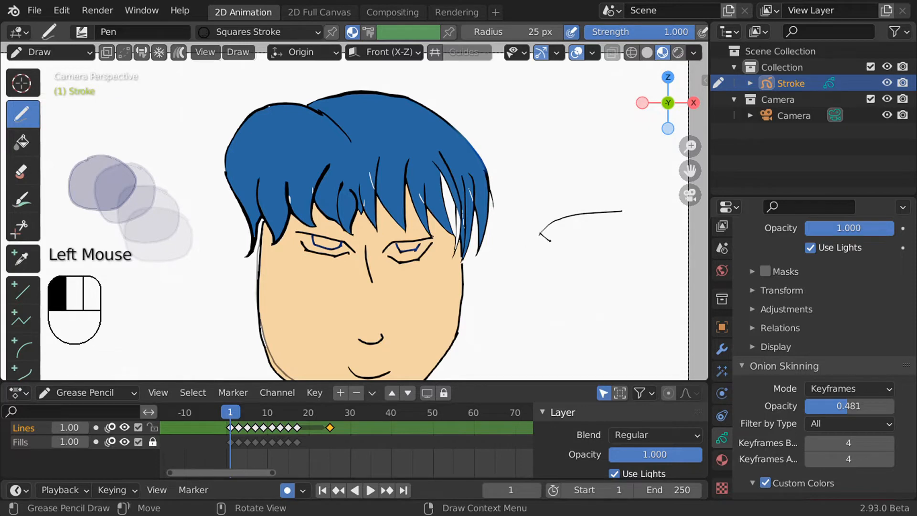
drag(542, 236, 623, 202)
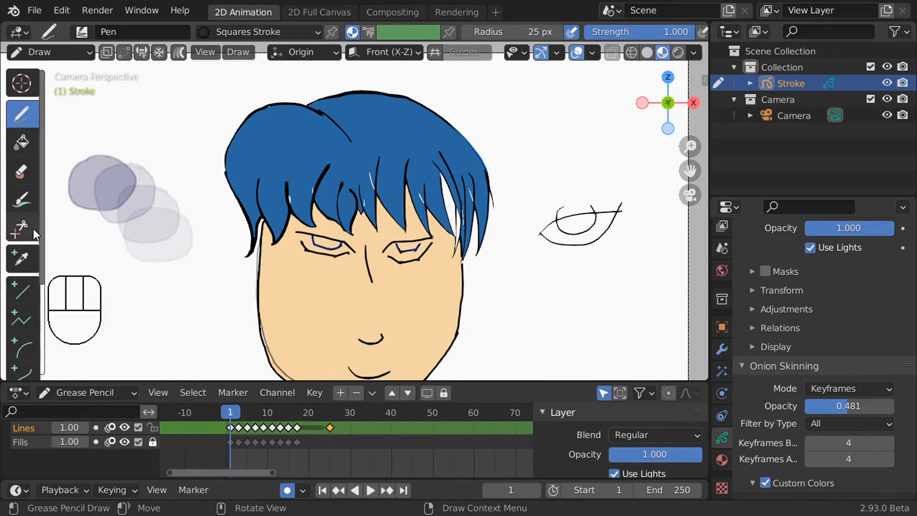
- Trim the eye stroke's overlapping end with the Cutter, then sample the face's skin colour
click(22, 227)
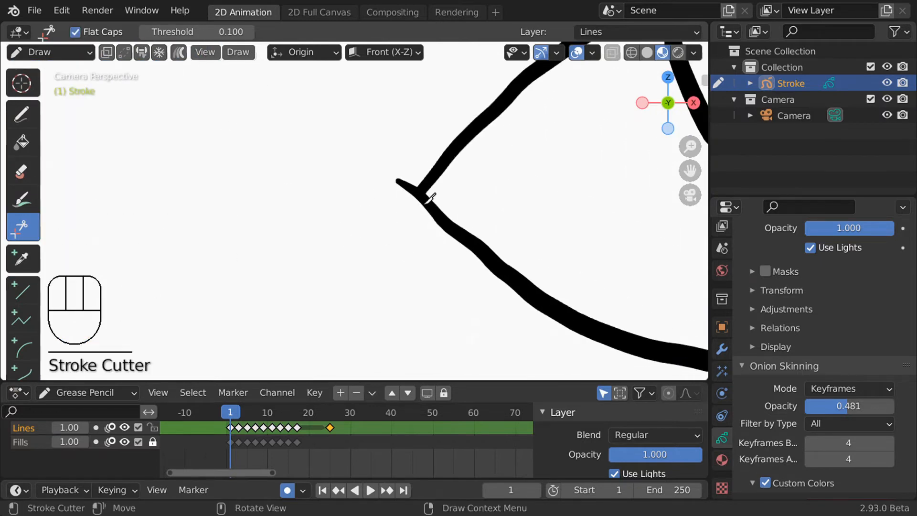
click(23, 258)
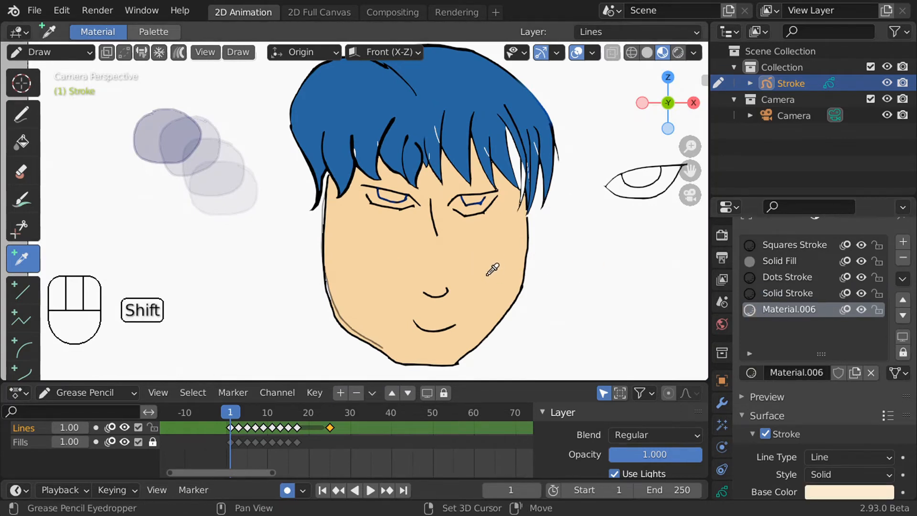
click(903, 241)
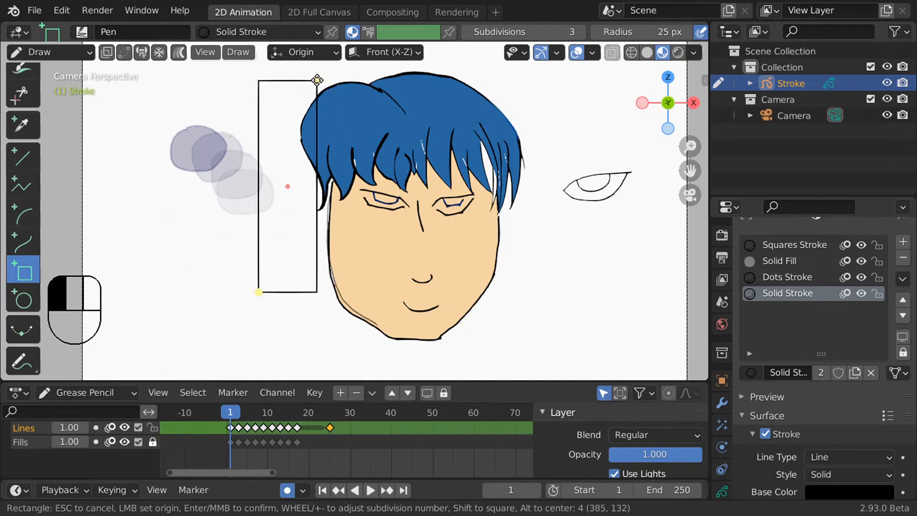
- Drag out a tall rectangle outline to the left of the face
drag(316, 79, 509, 342)
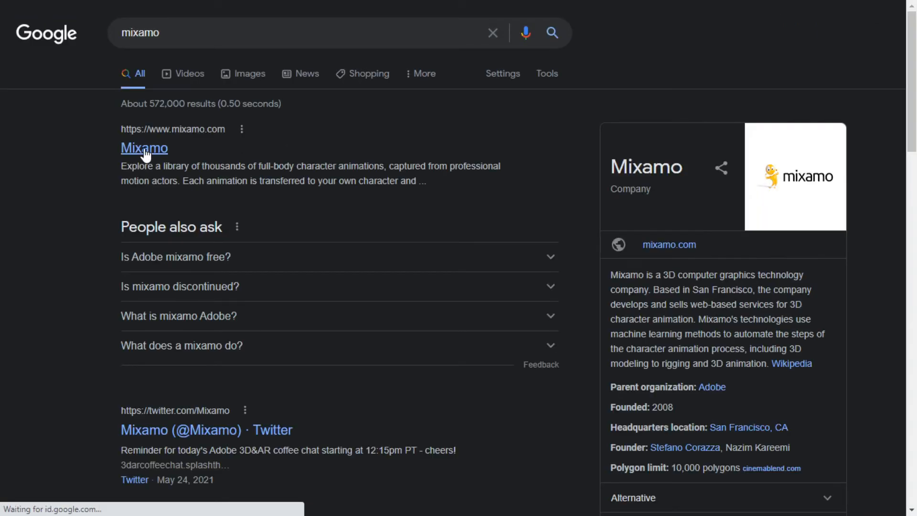
- Go to the Mixamo site and search for 'walking' animations
click(145, 147)
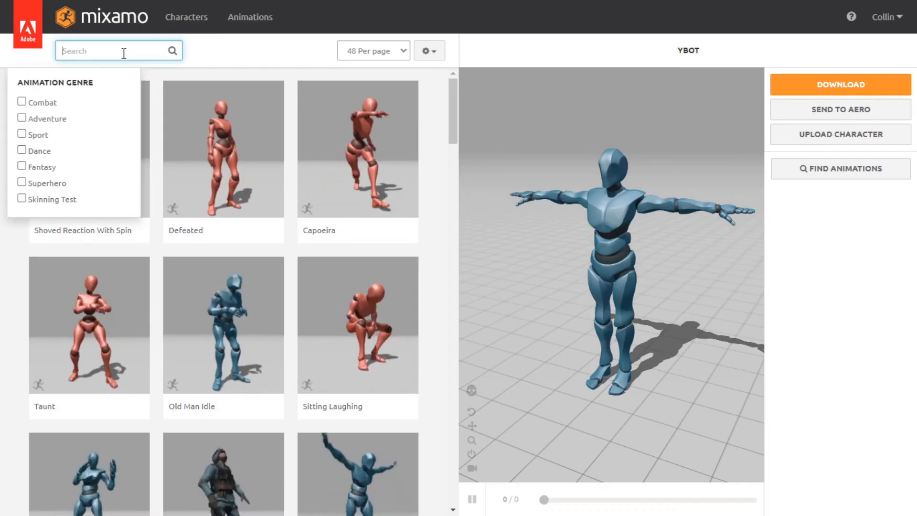
text(walking)
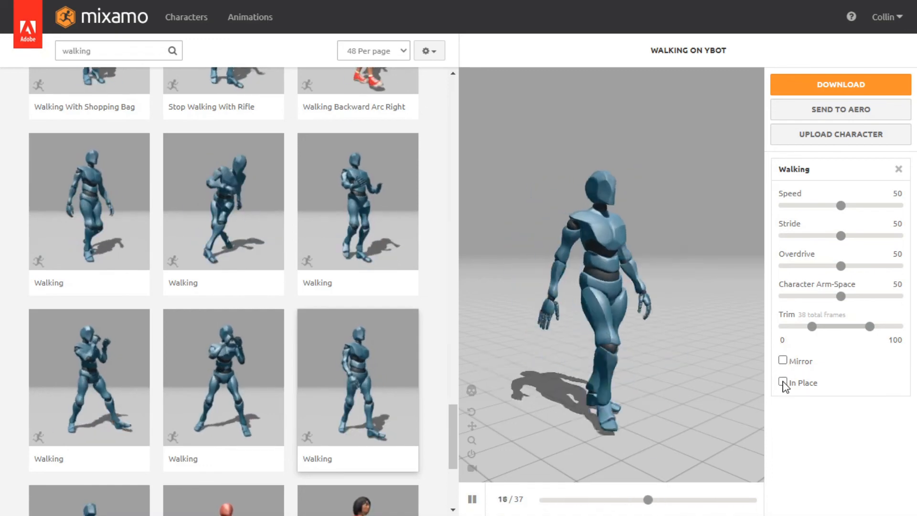
- Set the Walking clip to In Place and download it as an FBX Binary file
click(783, 382)
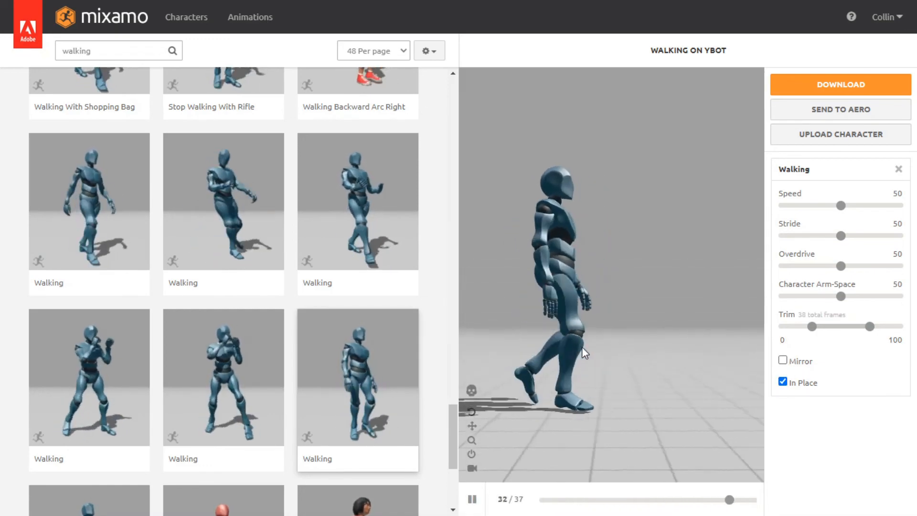
click(839, 85)
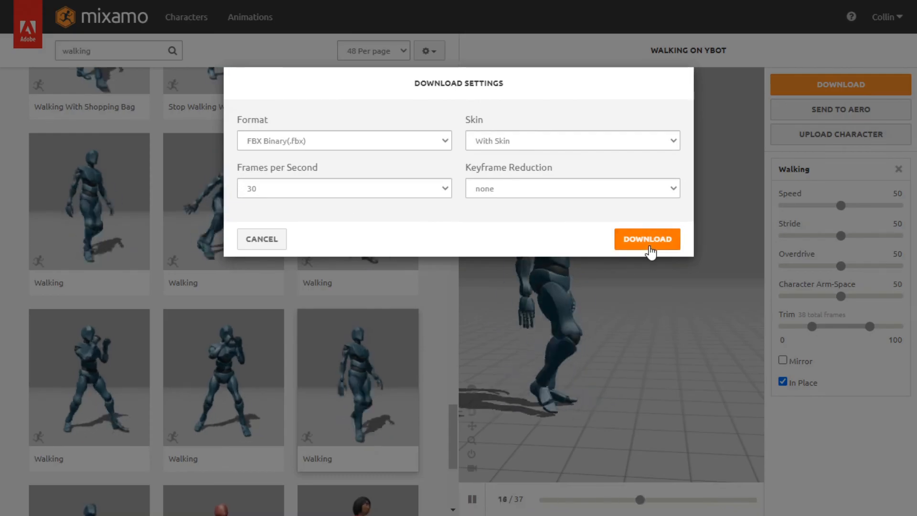
click(646, 239)
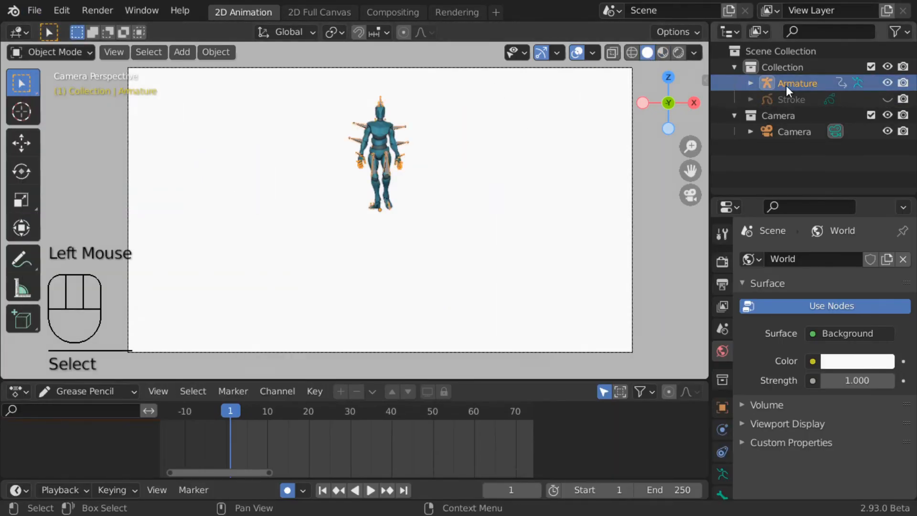
- Orbit to a side view of the imported walking model and play its animation
drag(380, 146, 594, 271)
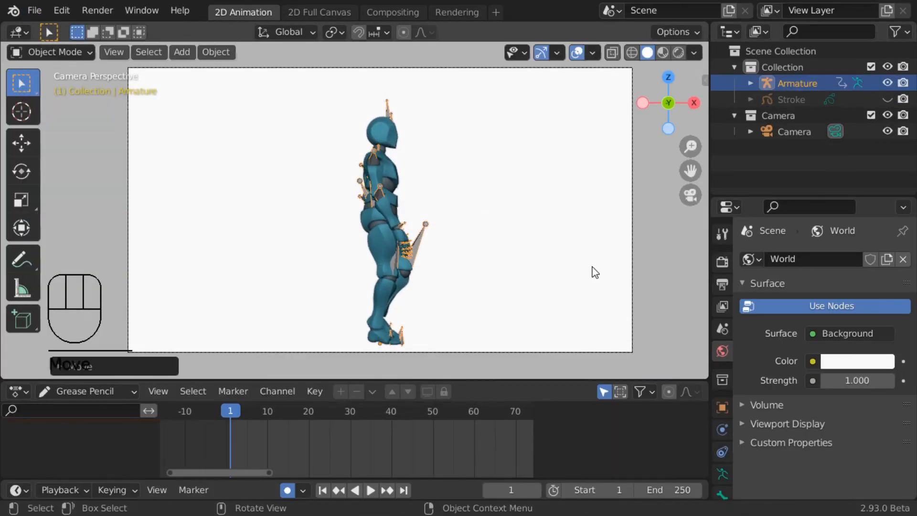
click(371, 490)
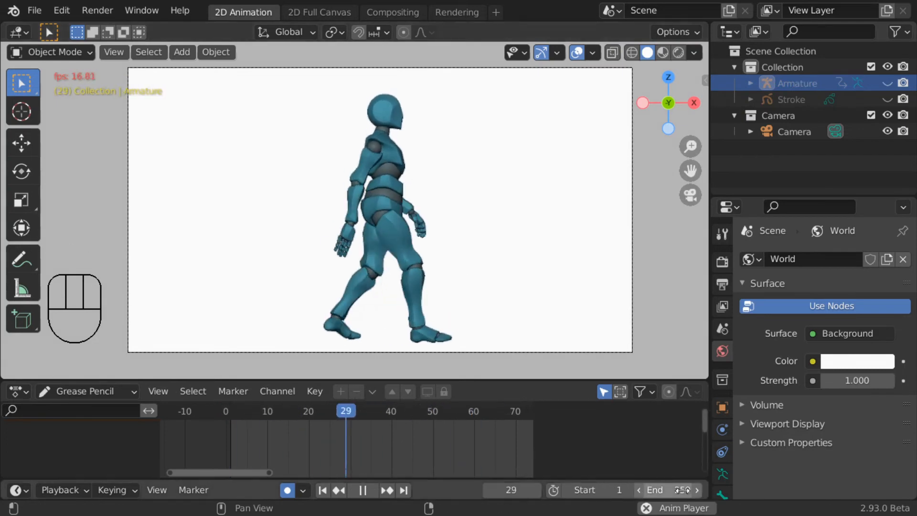
key(shift+a)
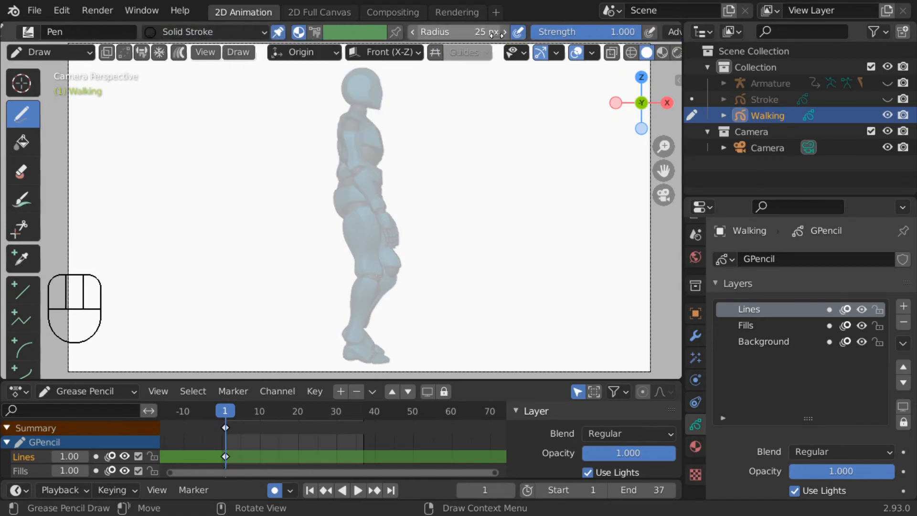
- Trace the figure's body outline with the Pen and step forward two frames
click(384, 51)
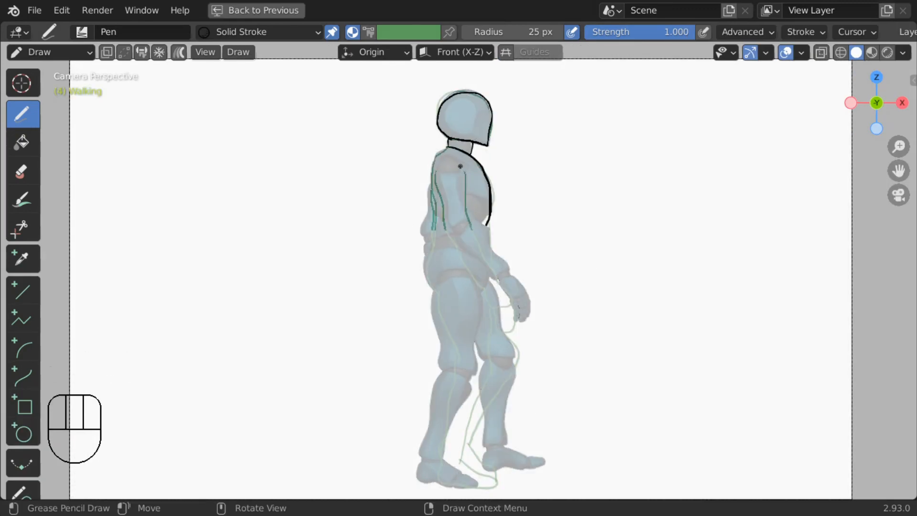
drag(463, 147, 456, 479)
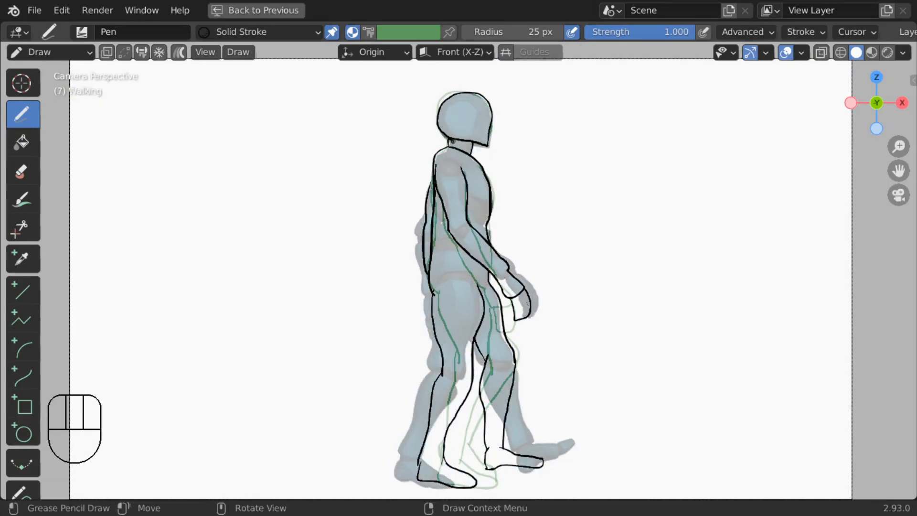
key(Right)
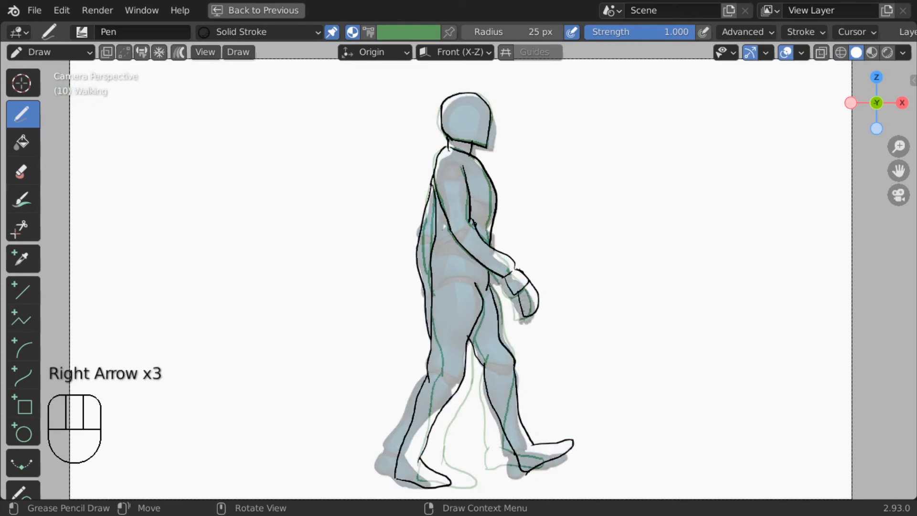
key(right)
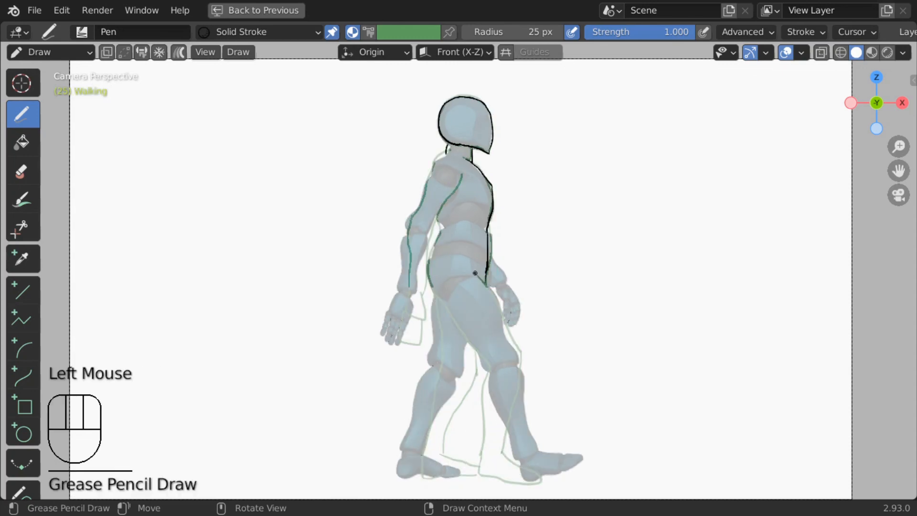
- Step forward two more frames and undo a mistaken traced stroke
key(Right)
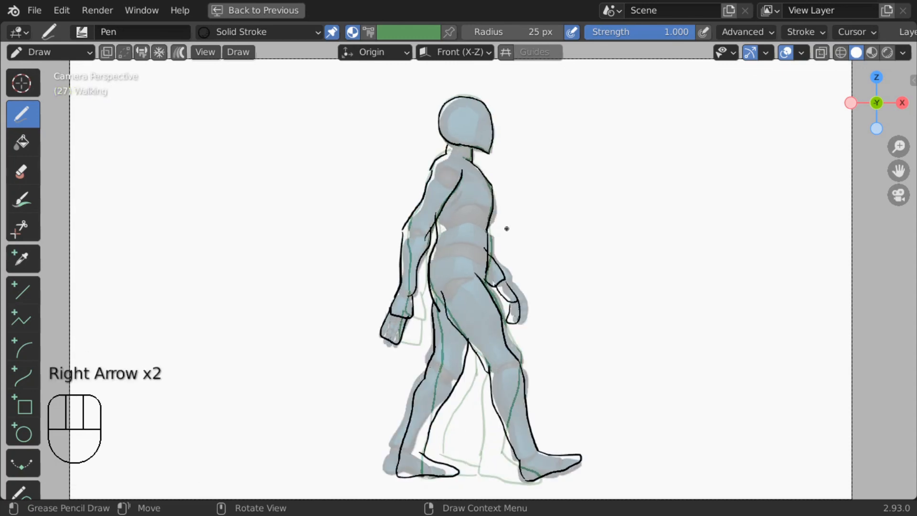
key(Right)
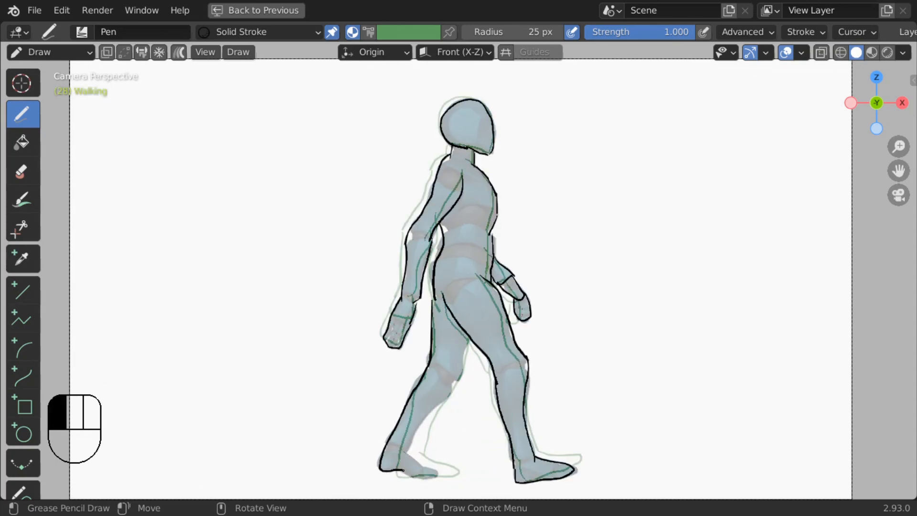
key(ctrl+z)
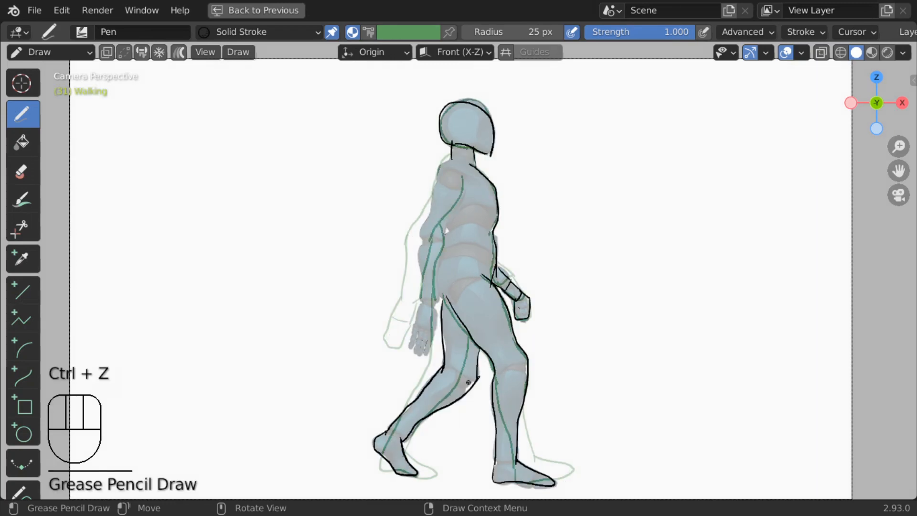